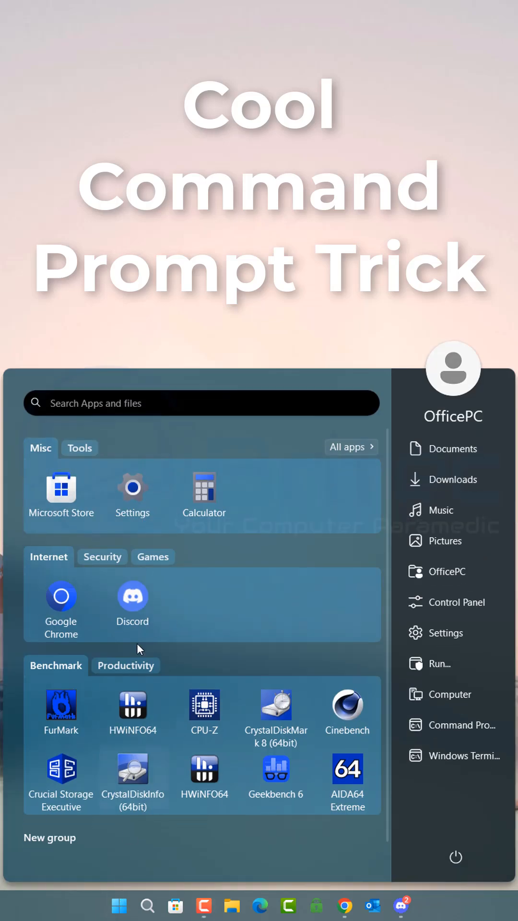
mouse_move(133, 389)
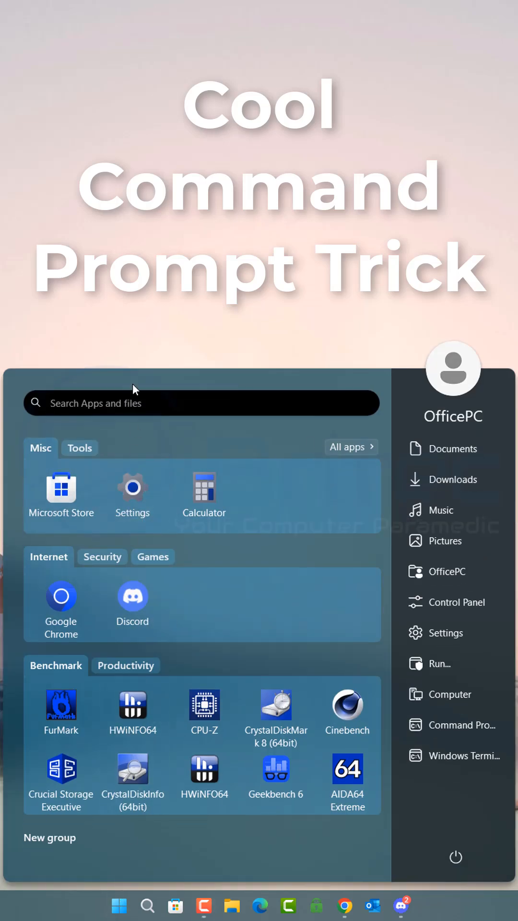
Launch a Command Prompt window by searching 'cmd' in the Start menu
type("cmd")
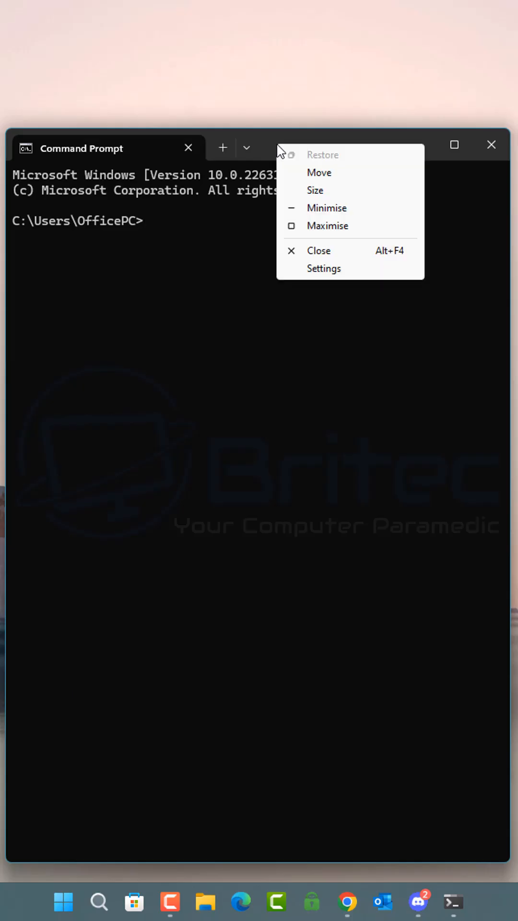
mouse_move(312, 280)
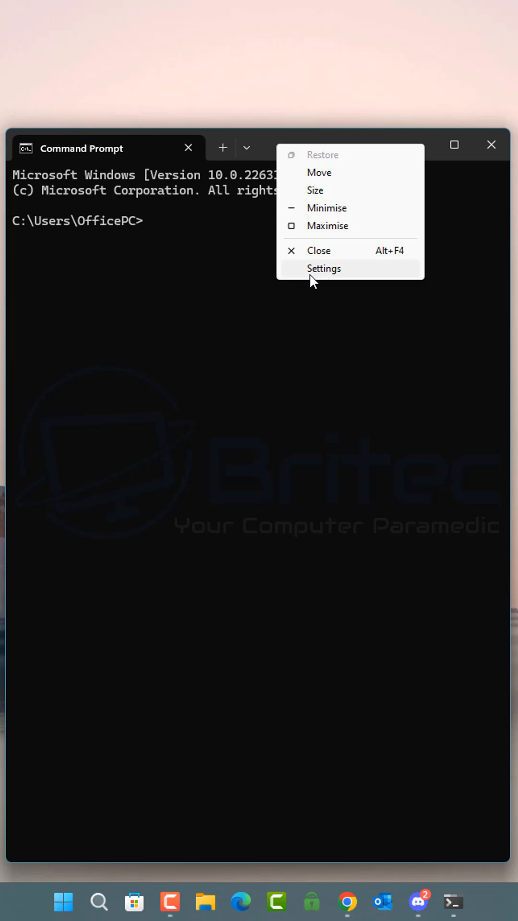
Navigate Terminal settings to Color schemes and show the Solarized Dark palette details
left_click(323, 269)
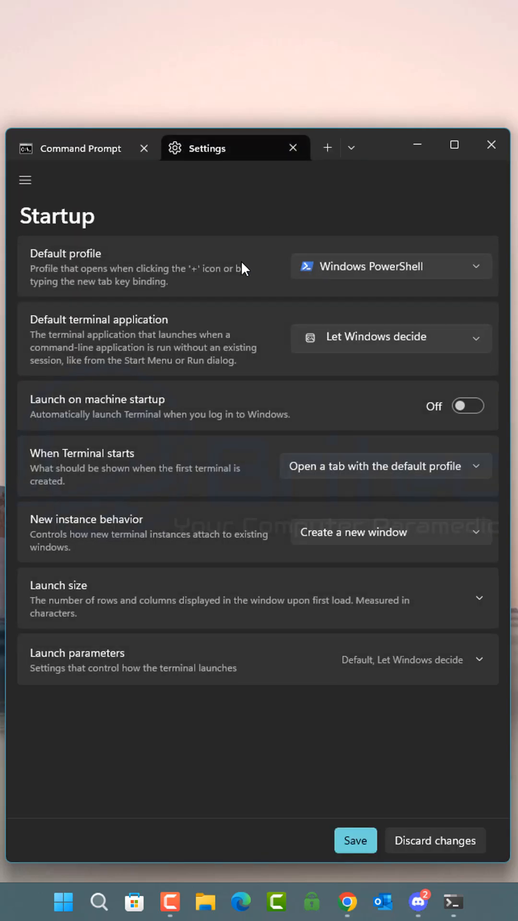
mouse_move(252, 178)
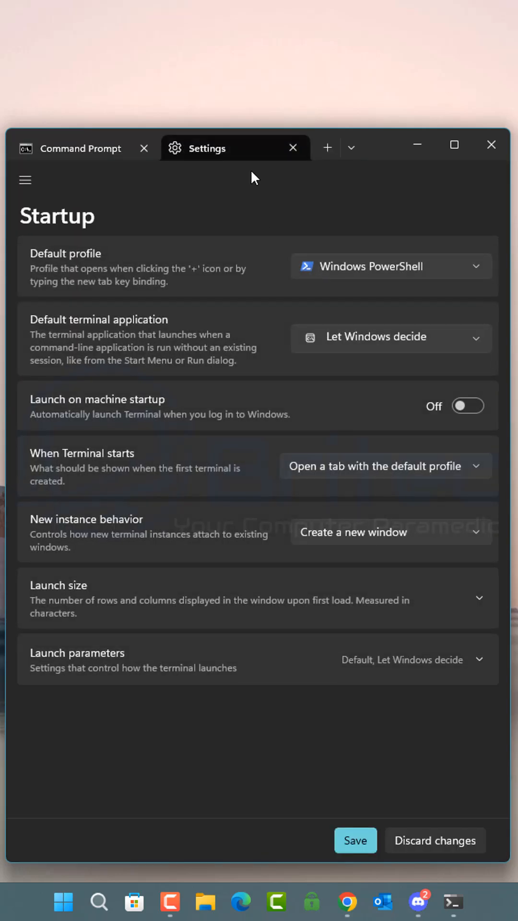
left_click(25, 179)
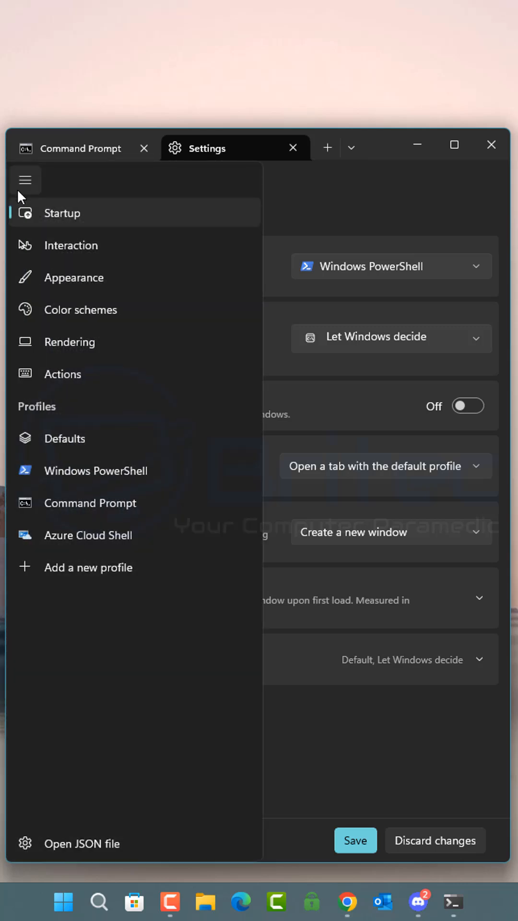
left_click(82, 310)
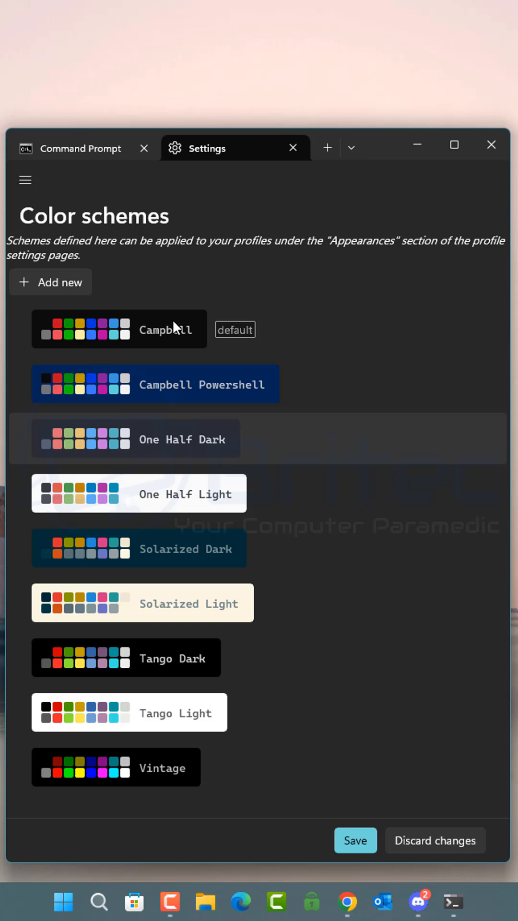
mouse_move(91, 762)
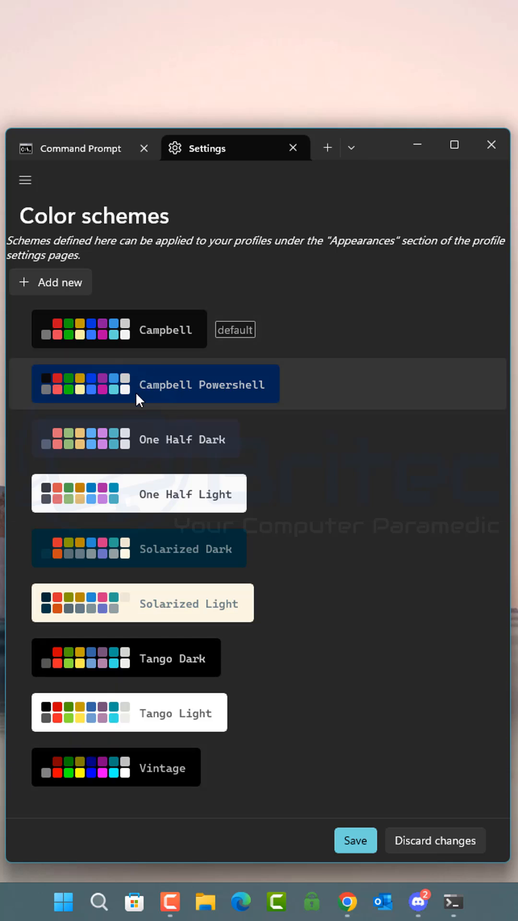
mouse_move(138, 581)
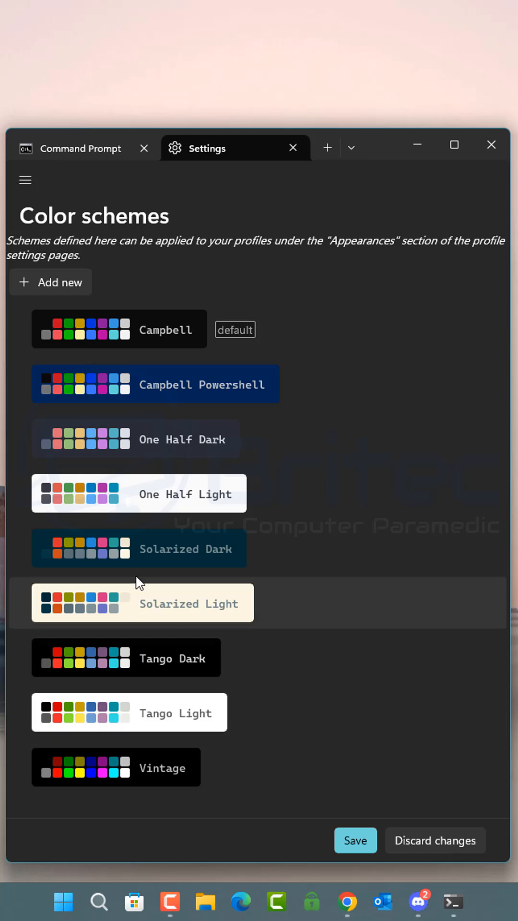
left_click(139, 548)
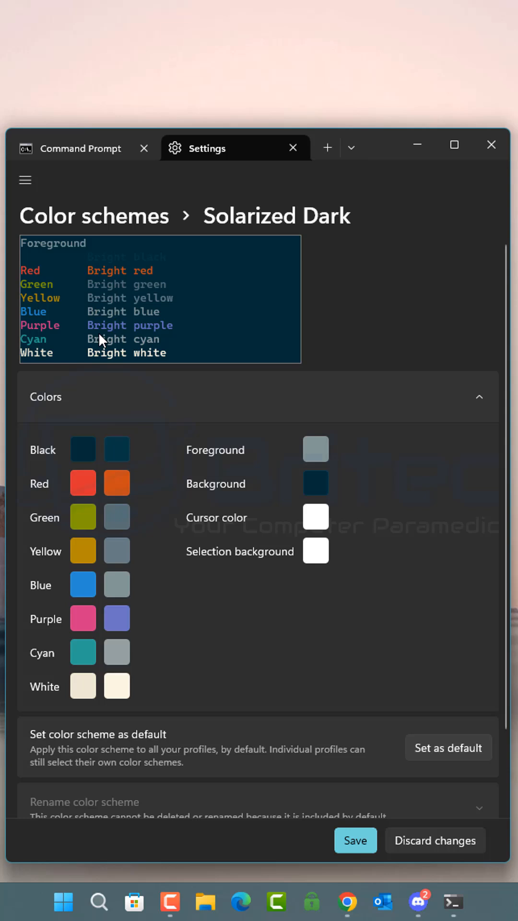
mouse_move(201, 605)
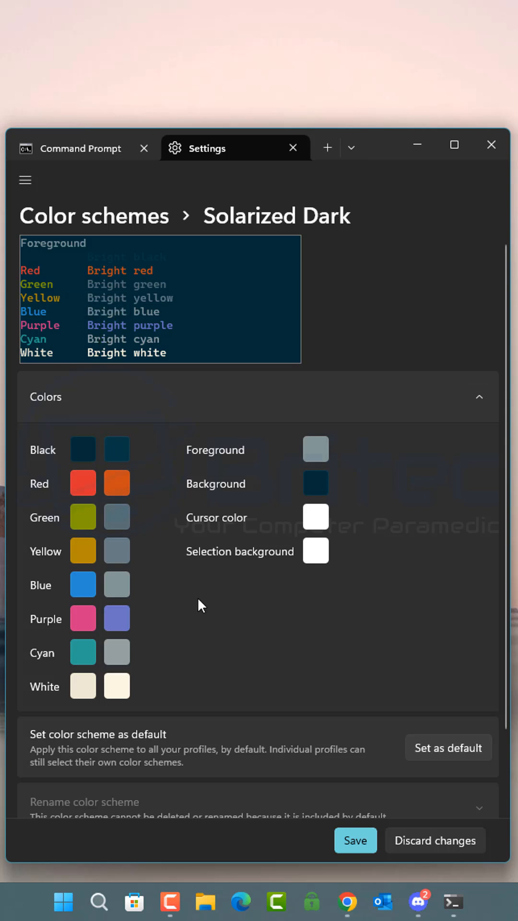
mouse_move(58, 768)
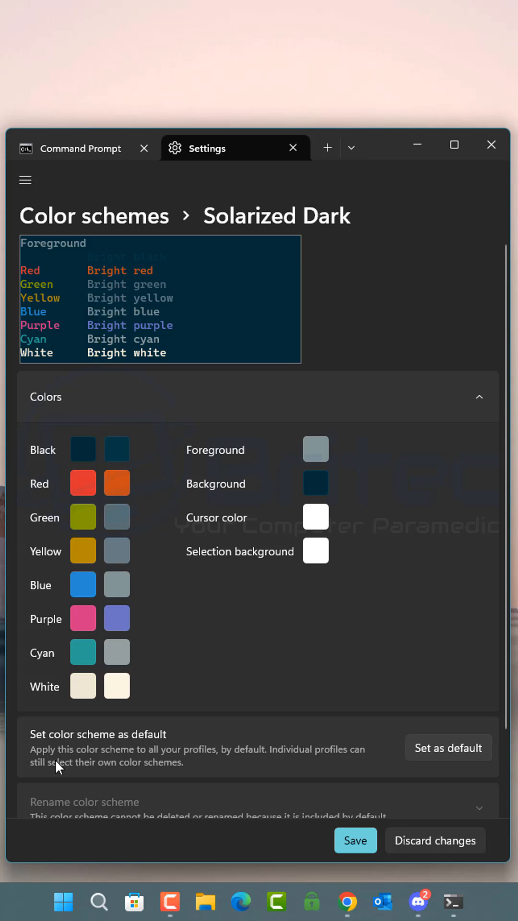
mouse_move(82, 462)
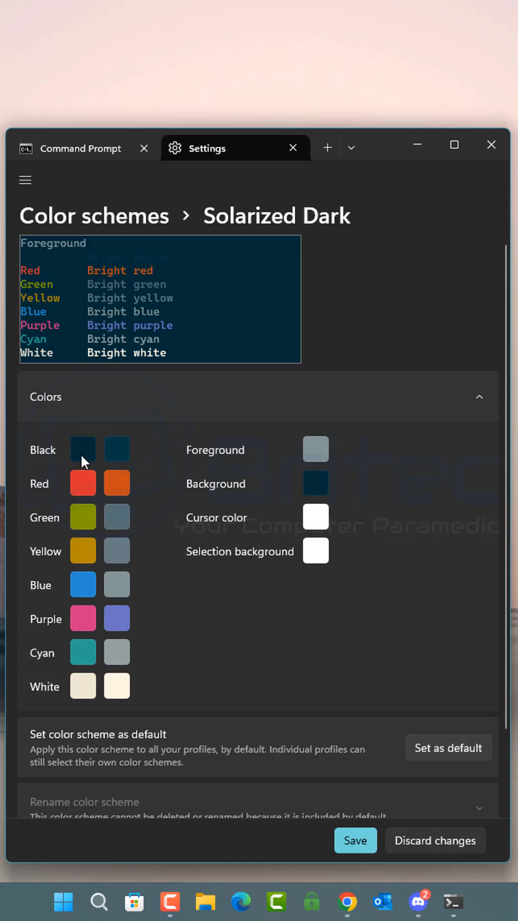
mouse_move(382, 736)
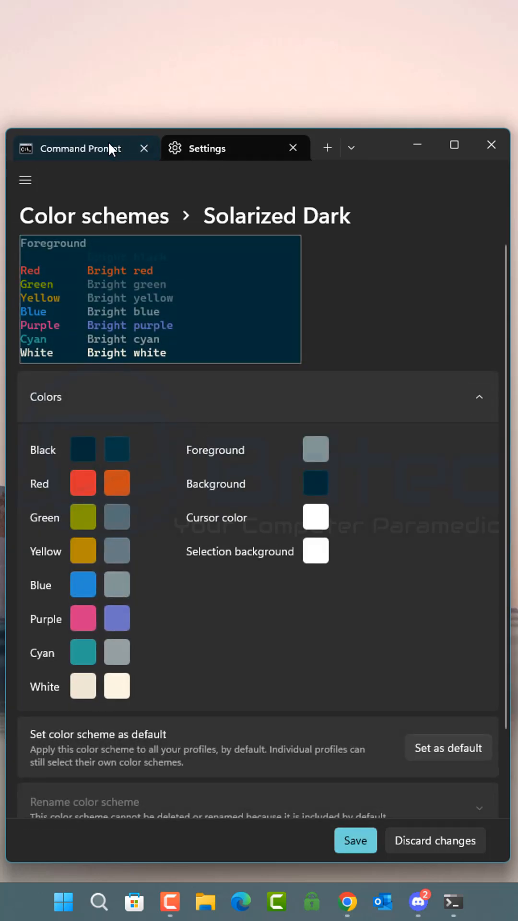
Return to the Command Prompt session and bring up its legacy Properties dialog
left_click(81, 148)
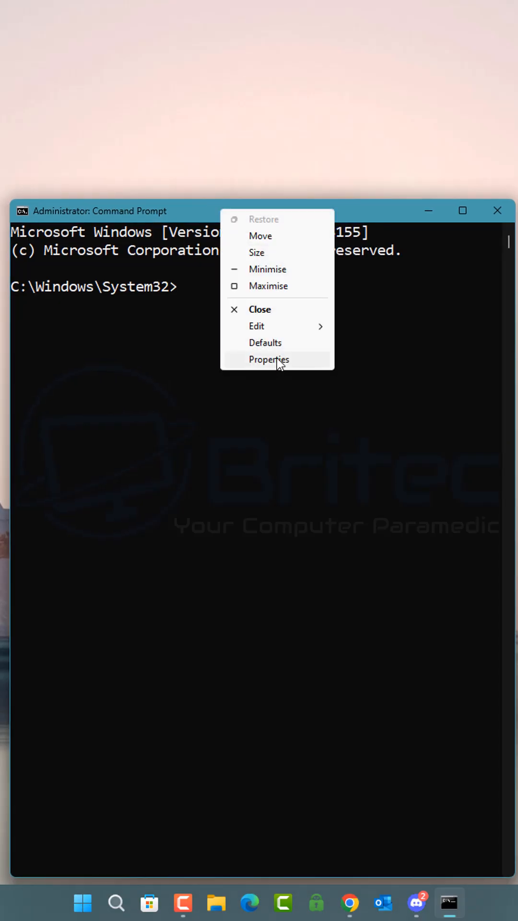
left_click(268, 359)
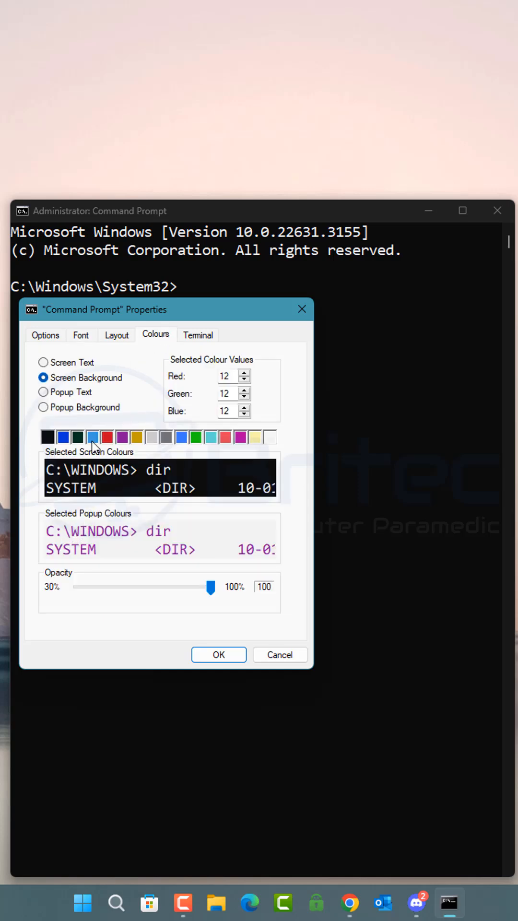
Try blue and purple screen backgrounds in Colours, settling on bright green
left_click(92, 436)
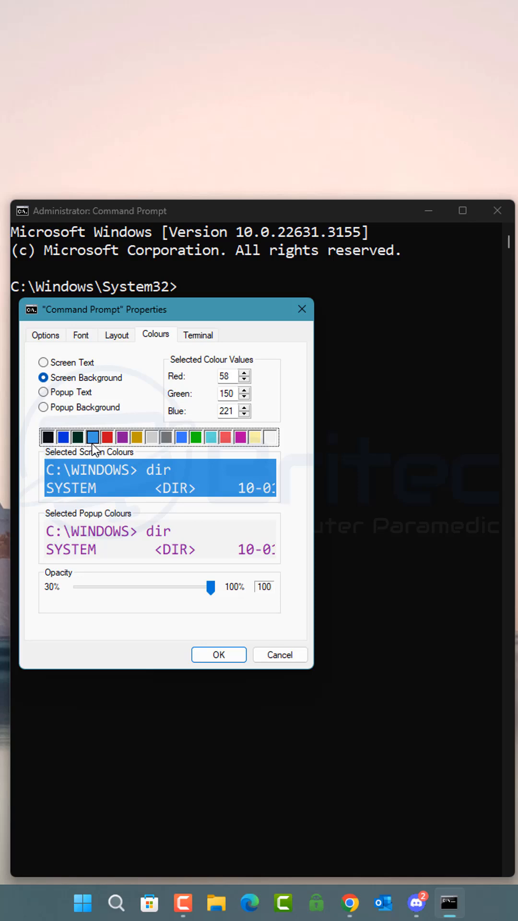
left_click(196, 436)
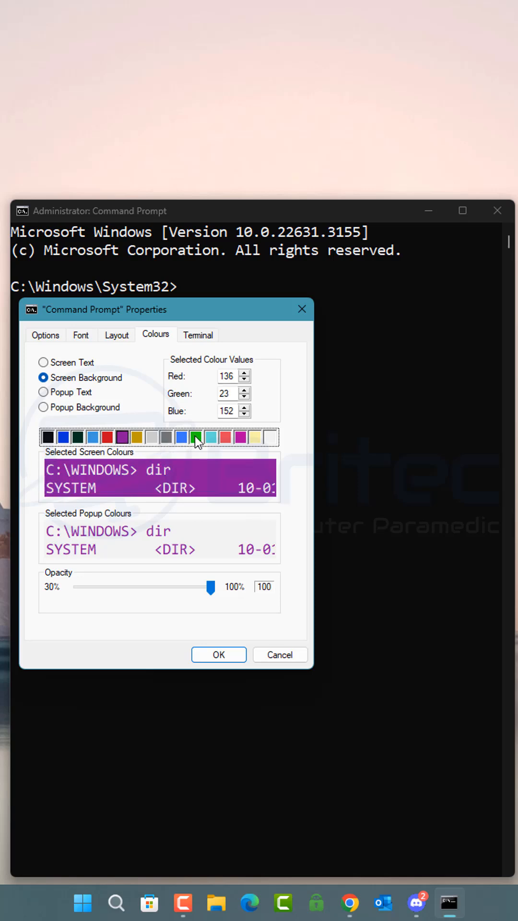
left_click(195, 437)
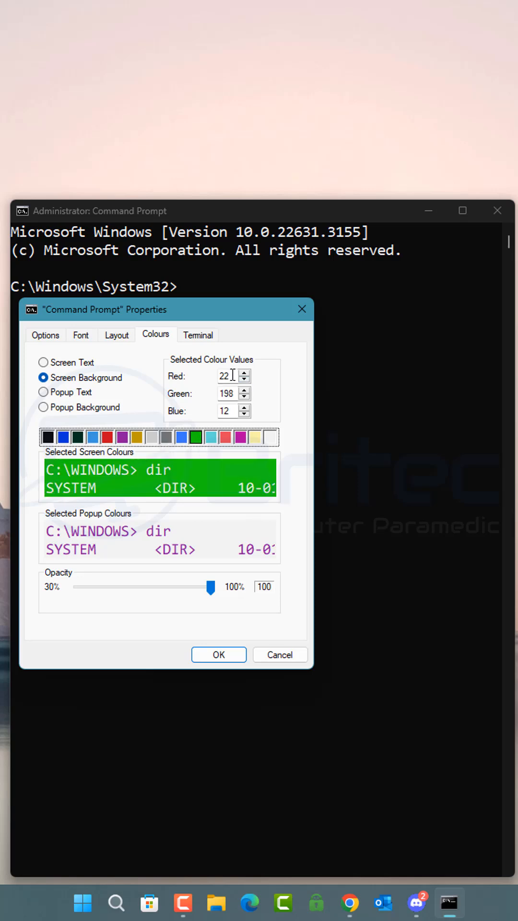